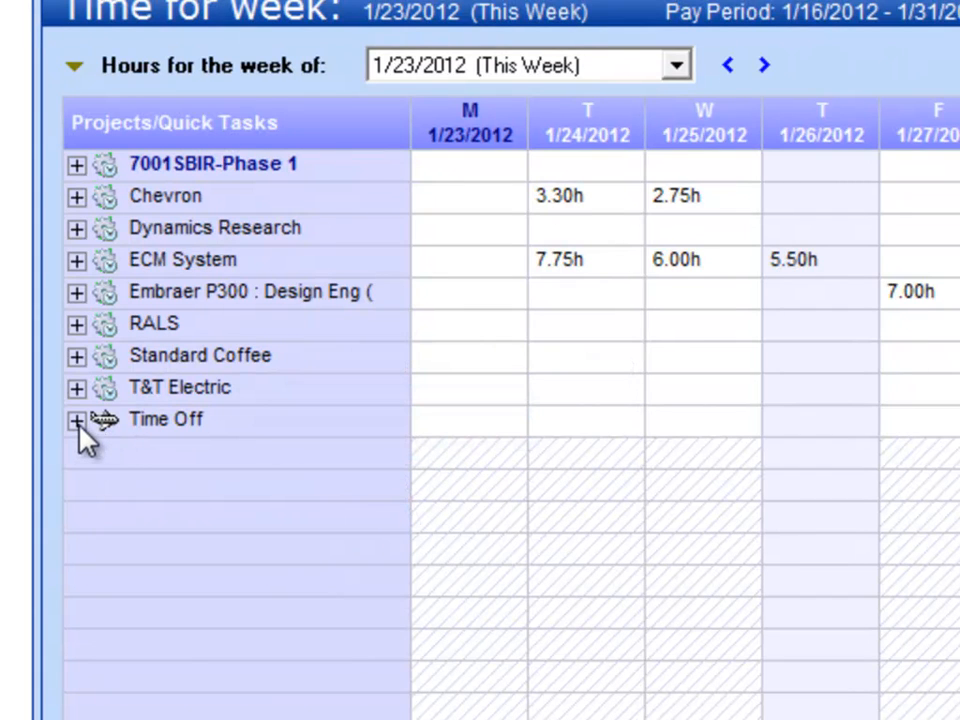
{"action": "mouse_move", "coordinate": [115, 445]}
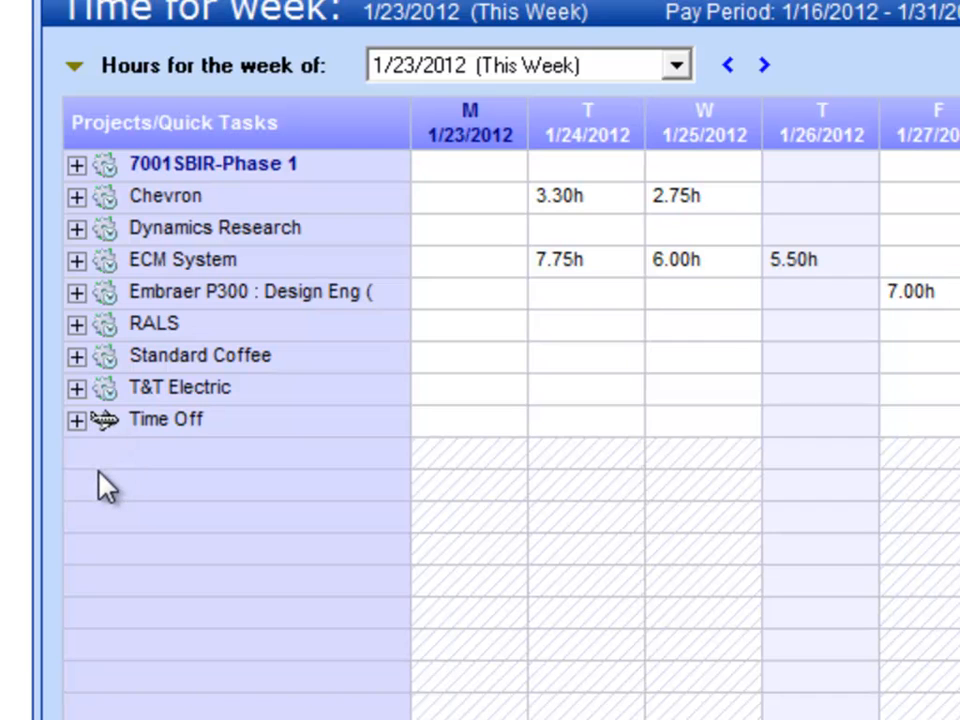
{"action": "mouse_move", "coordinate": [90, 425]}
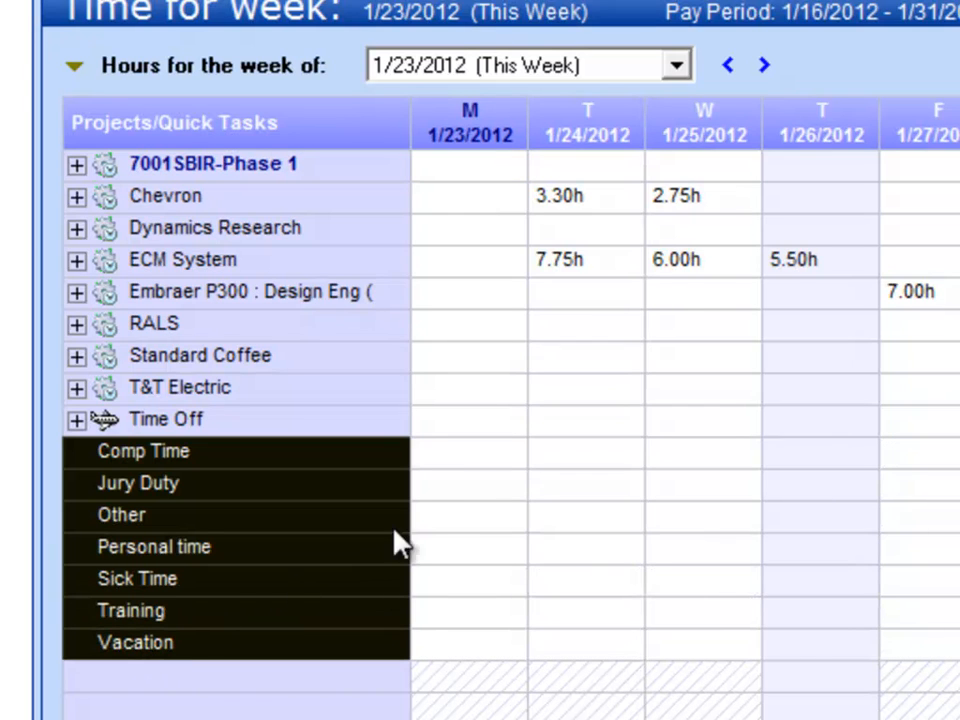
{"action": "mouse_move", "coordinate": [448, 528]}
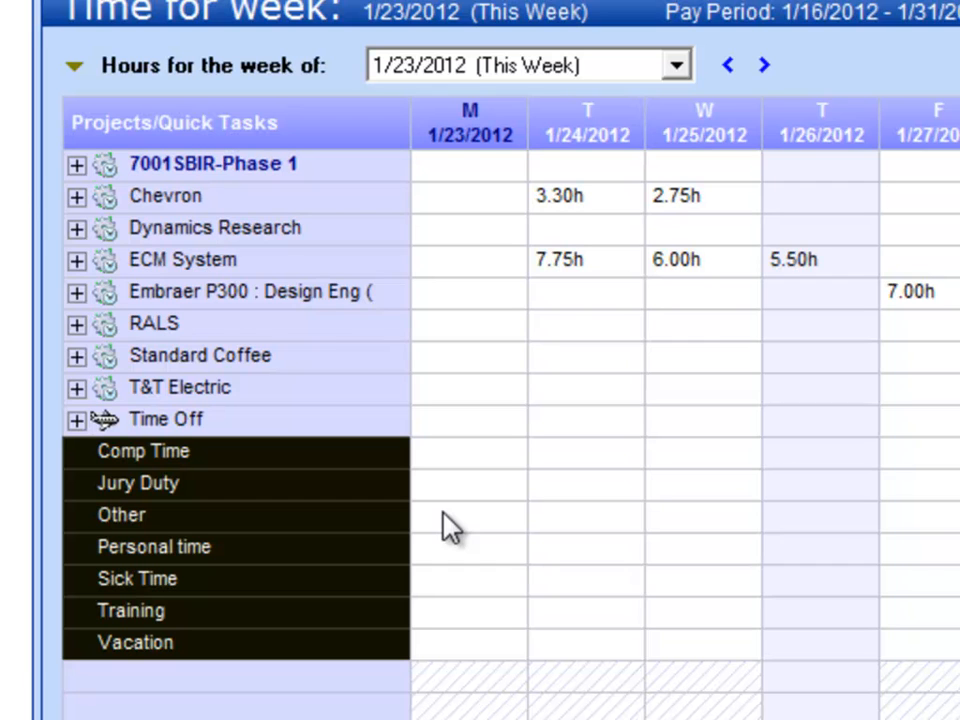
{"action": "mouse_move", "coordinate": [455, 568]}
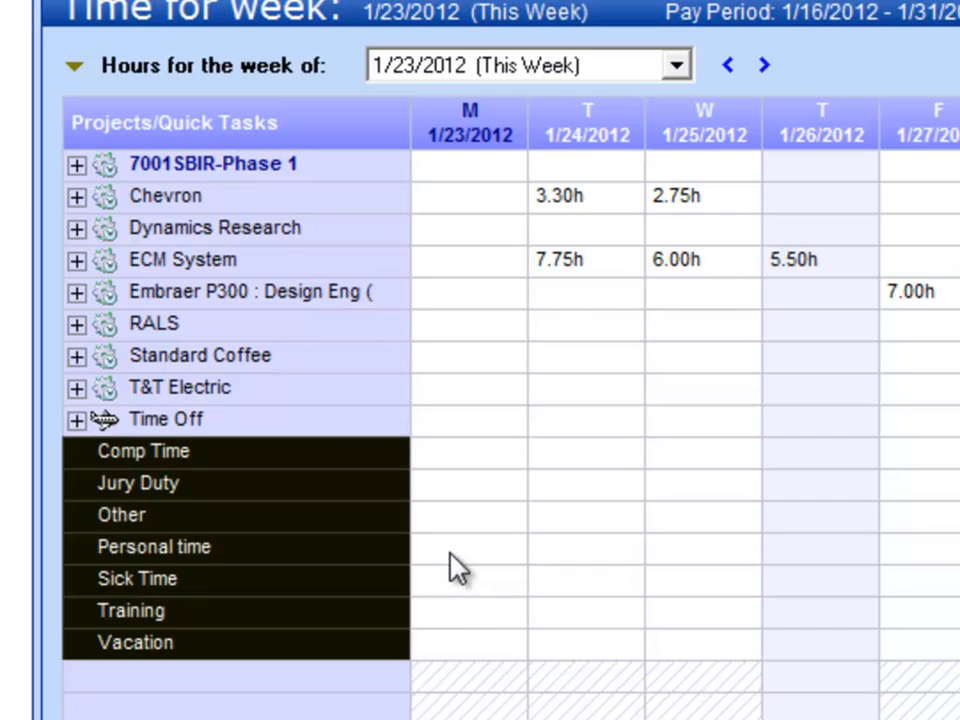
Step: Enter 8 hours in the Personal time row's Monday 1/23/2012 cell
{"action": "left_click", "coordinate": [468, 547]}
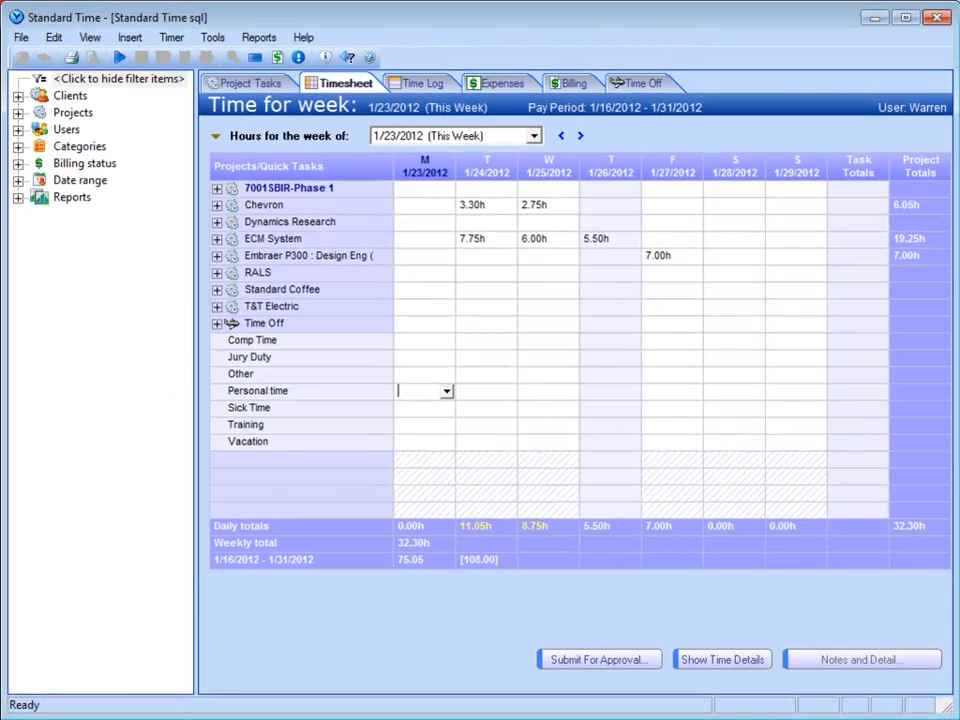
{"action": "type", "text": "8"}
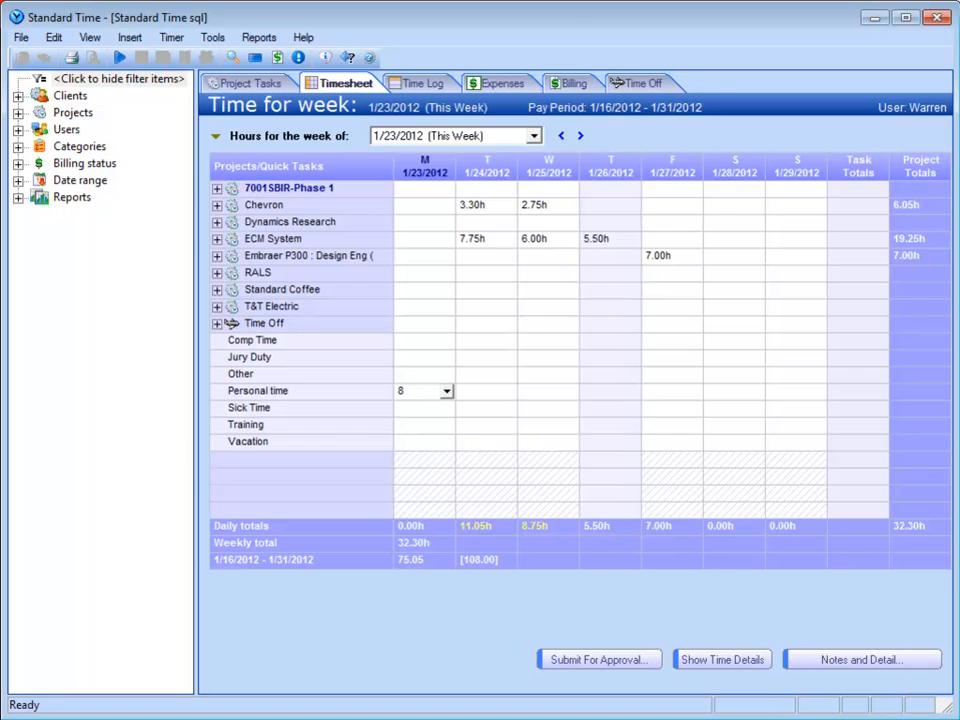
Step: Review the Monday time off request's begin date, reason and 8 hours off, then save it
{"action": "double_click", "coordinate": [418, 390]}
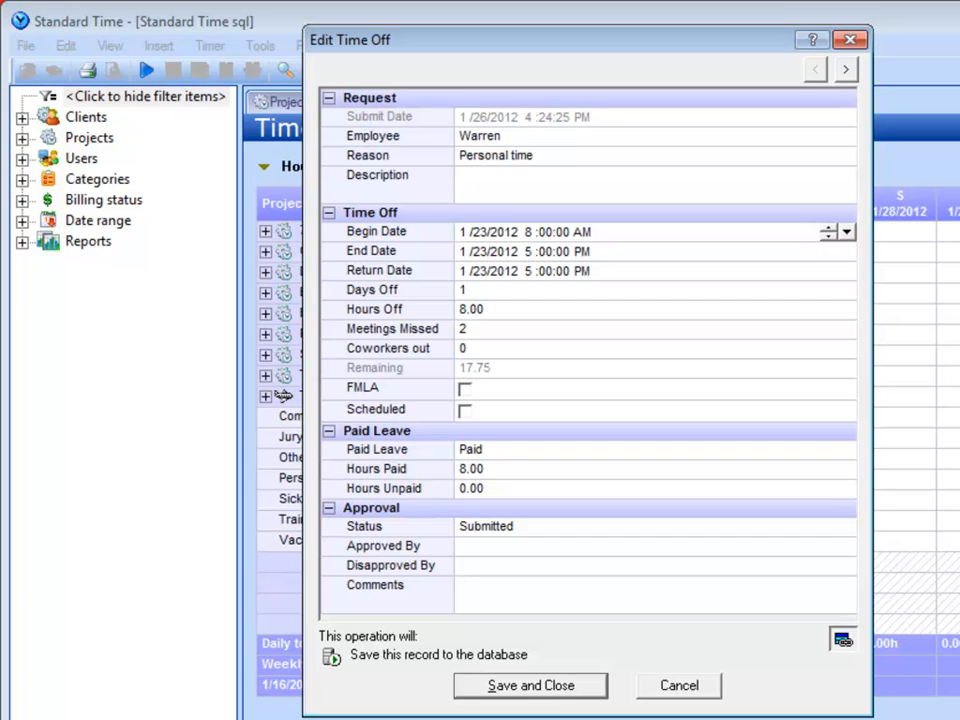
{"action": "left_click", "coordinate": [525, 231]}
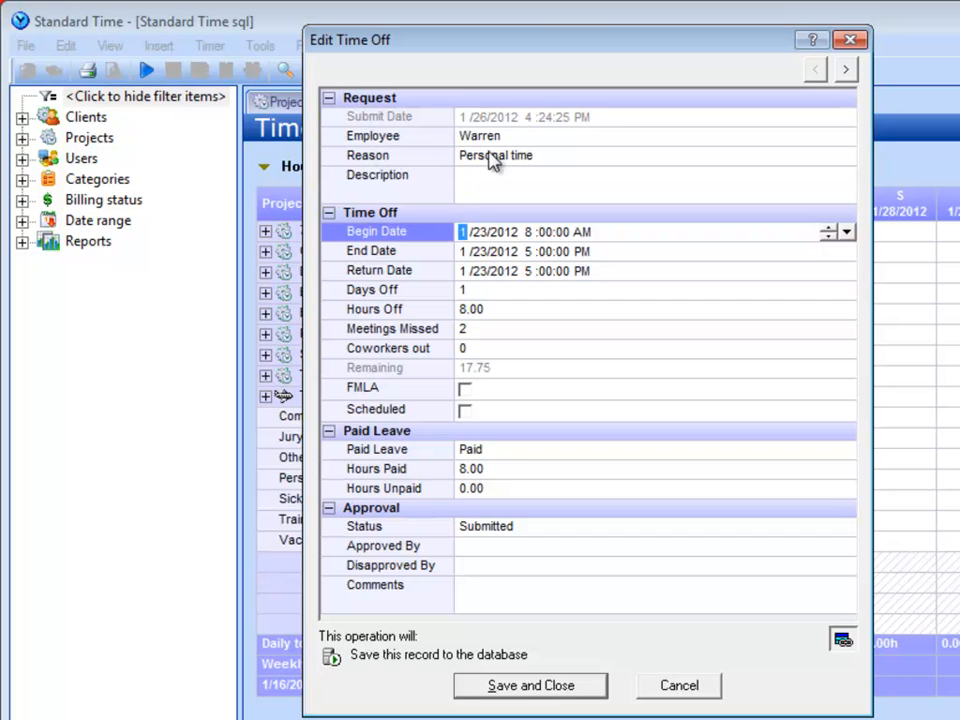
{"action": "left_click", "coordinate": [495, 155]}
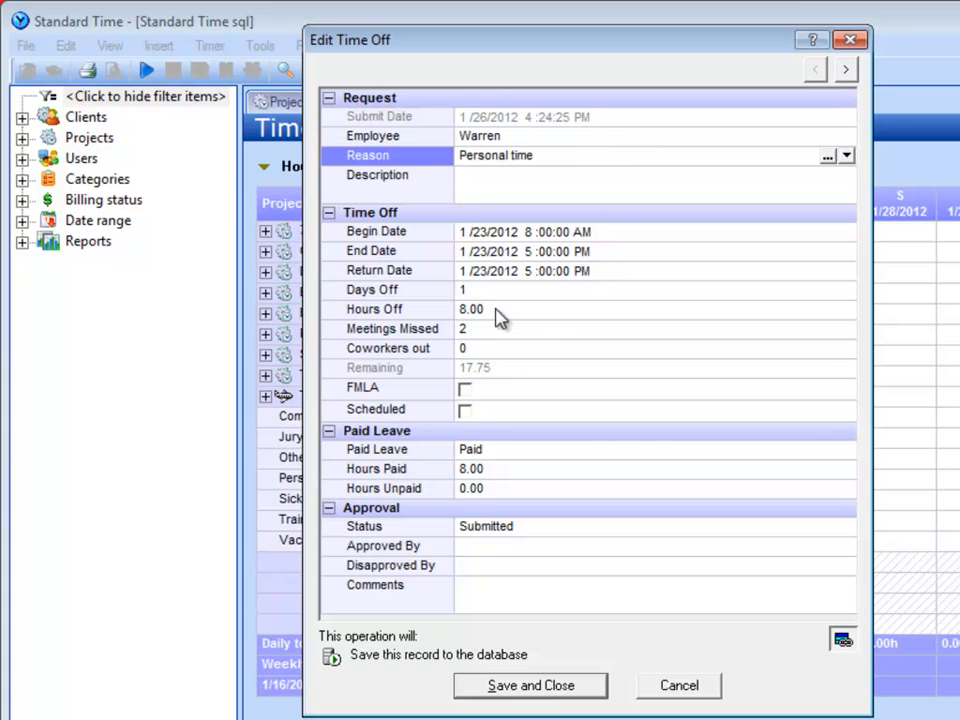
{"action": "left_click", "coordinate": [471, 309]}
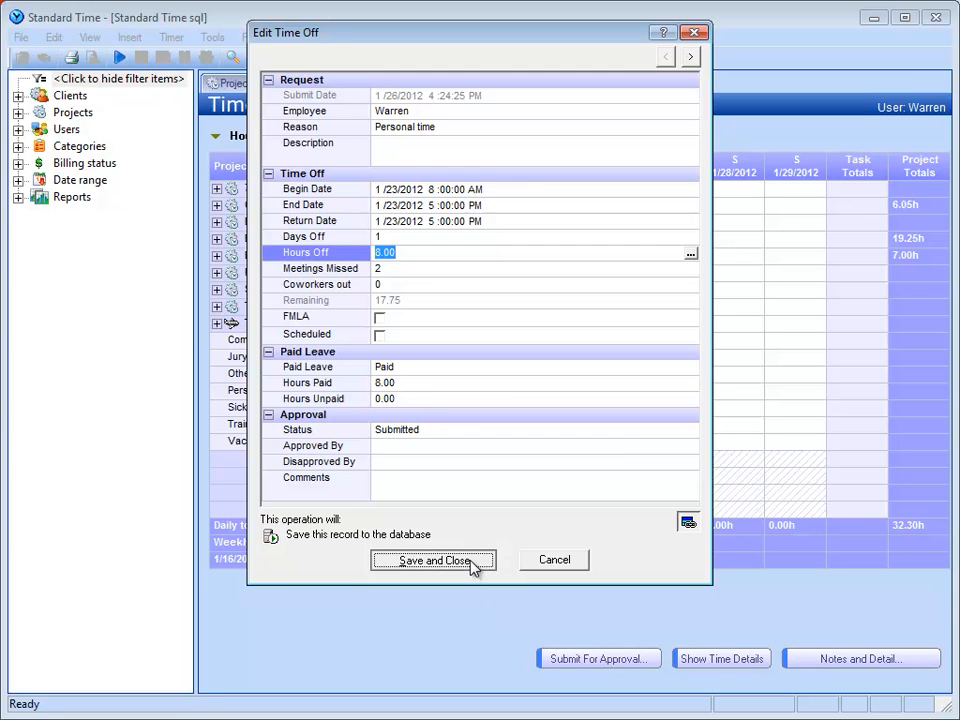
{"action": "left_click", "coordinate": [432, 560]}
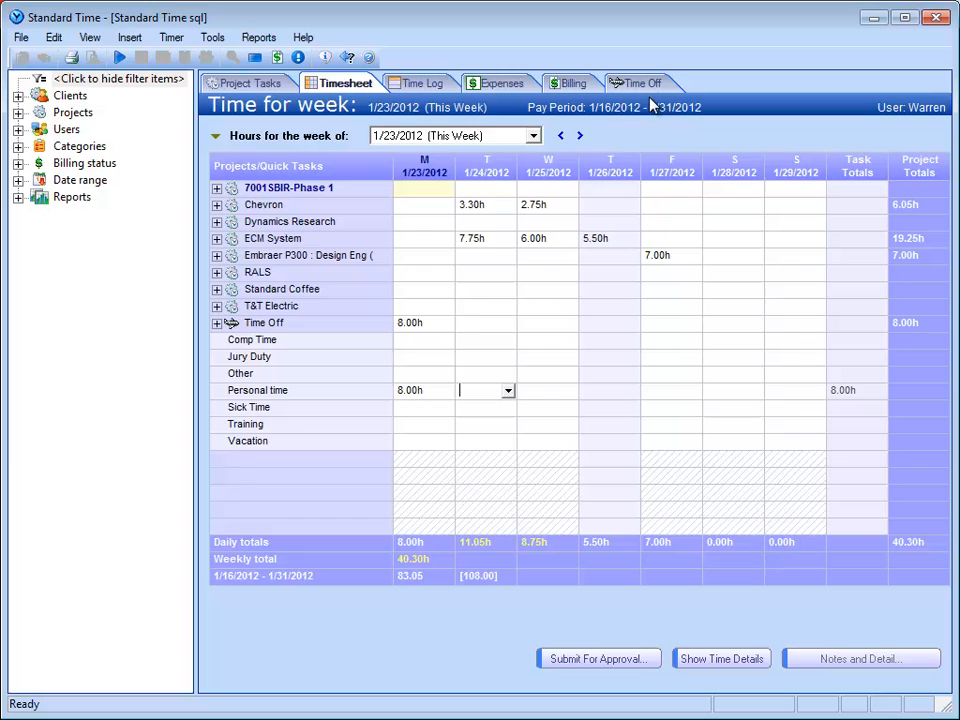
{"action": "mouse_move", "coordinate": [650, 90]}
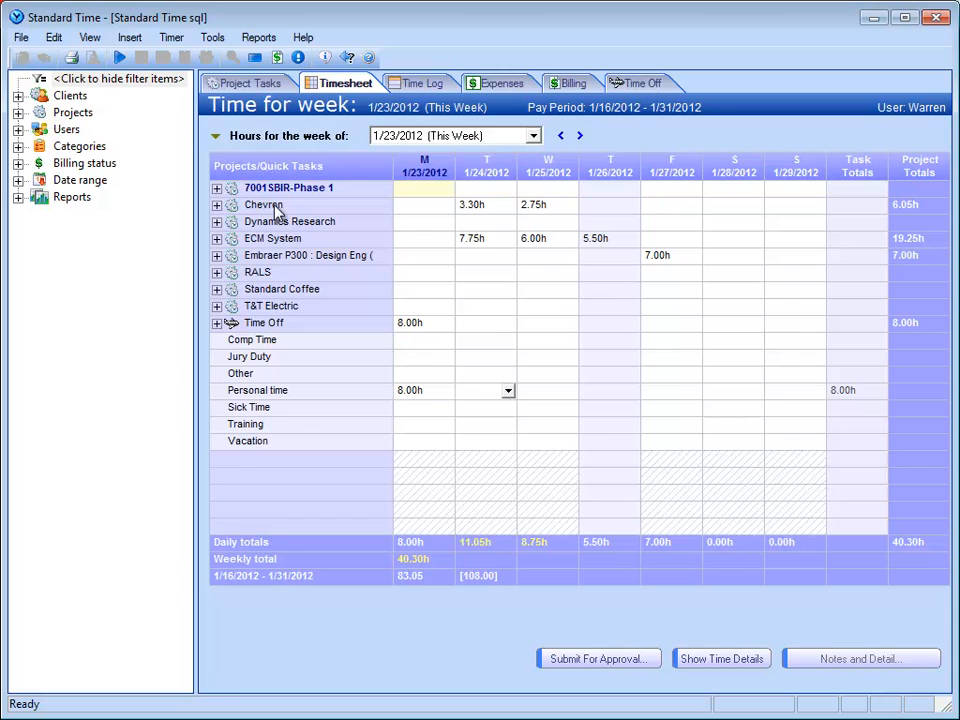
{"action": "mouse_move", "coordinate": [340, 222]}
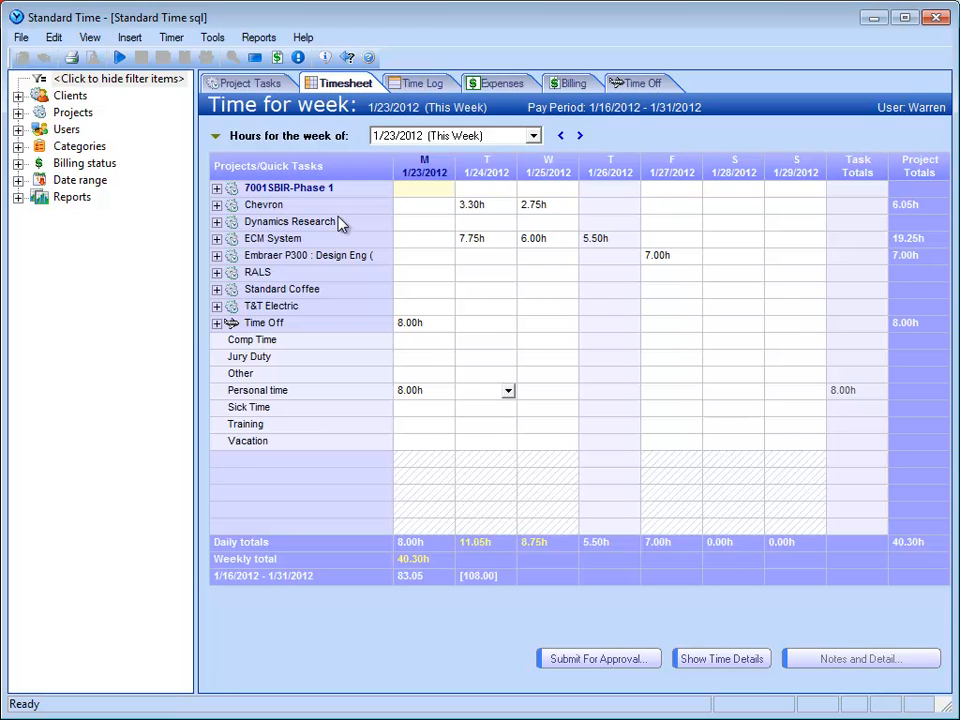
{"action": "mouse_move", "coordinate": [432, 102]}
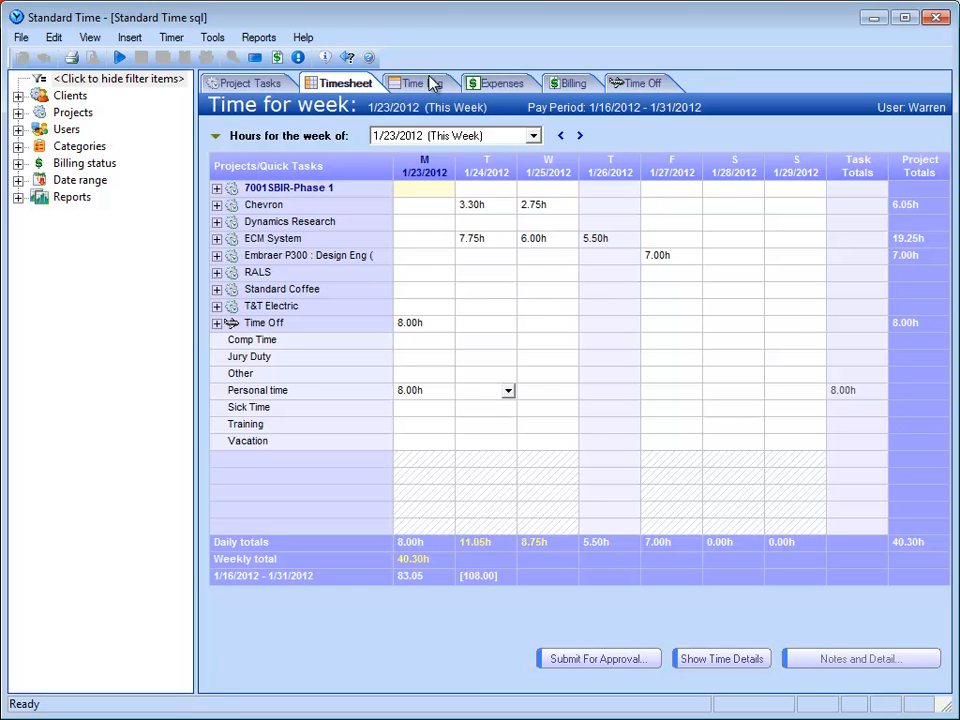
{"action": "mouse_move", "coordinate": [428, 88]}
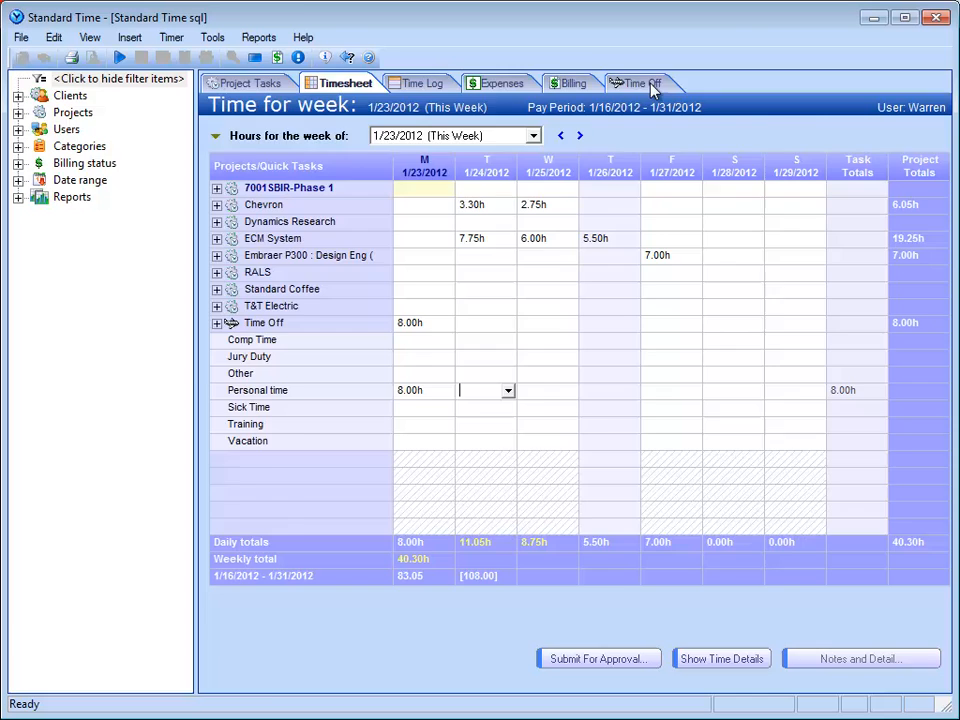
Step: Filter the Time Off records to This month, leaving the 1/23/2012 Personal time entry
{"action": "left_click", "coordinate": [636, 82]}
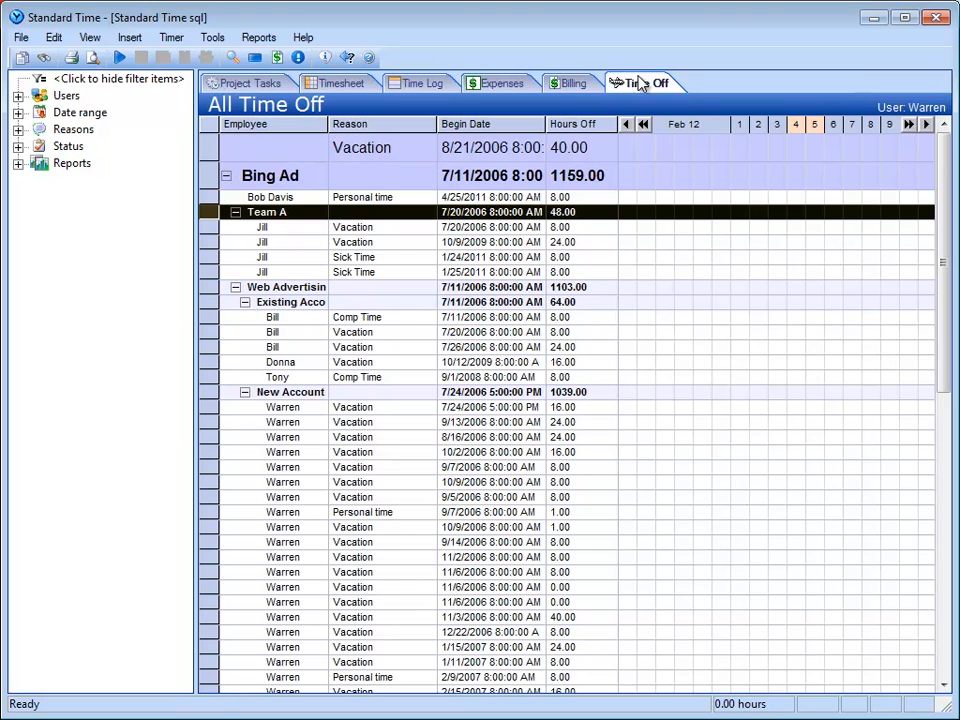
{"action": "left_click", "coordinate": [19, 112]}
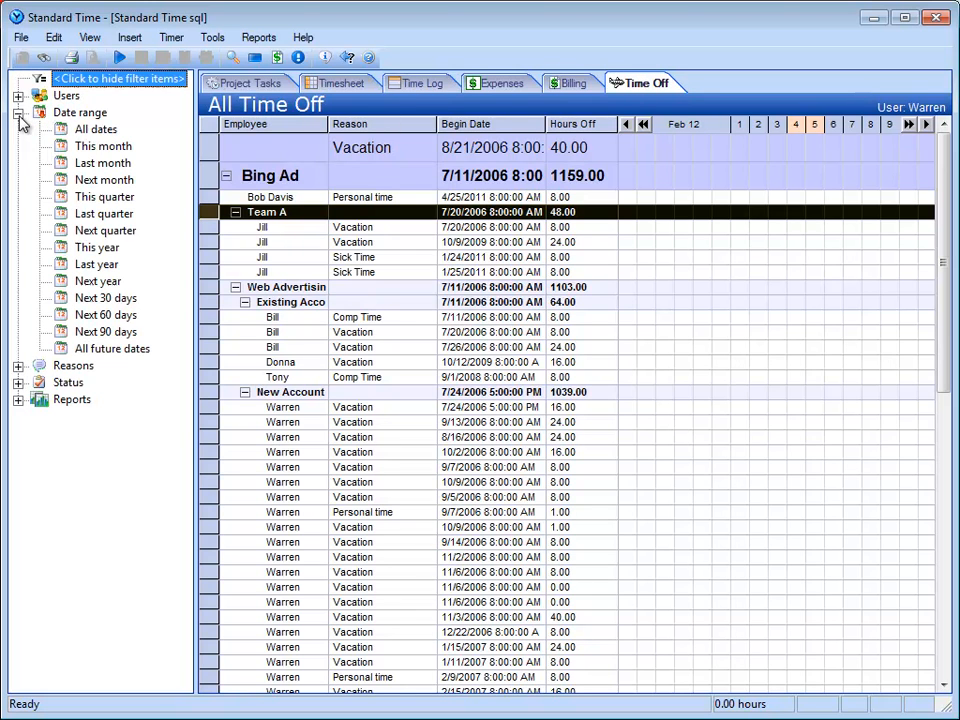
{"action": "mouse_move", "coordinate": [127, 158]}
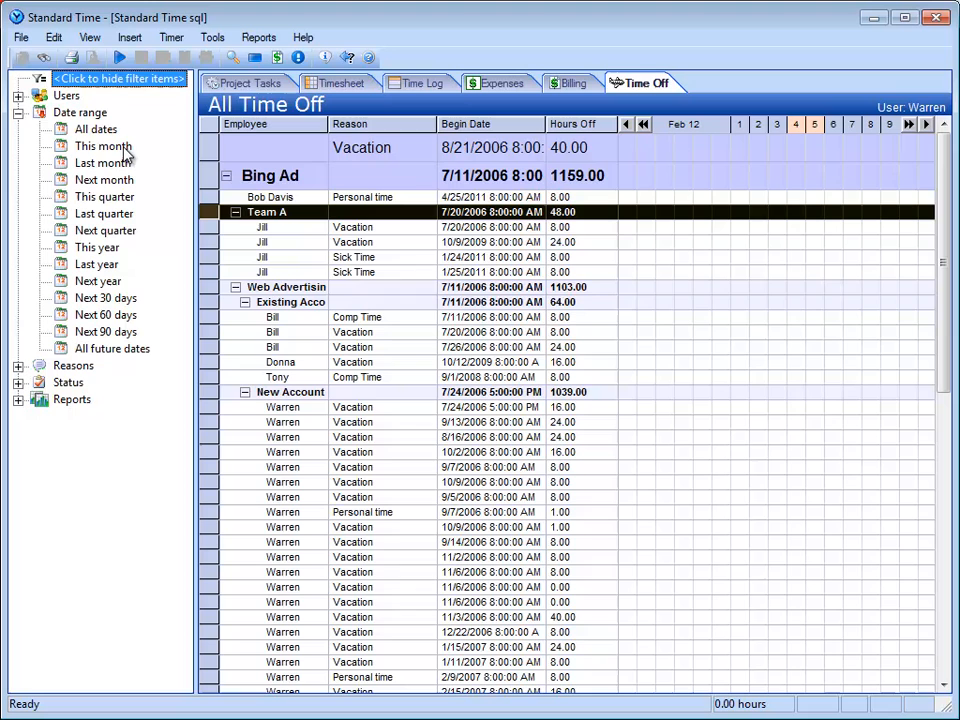
{"action": "left_click", "coordinate": [103, 146]}
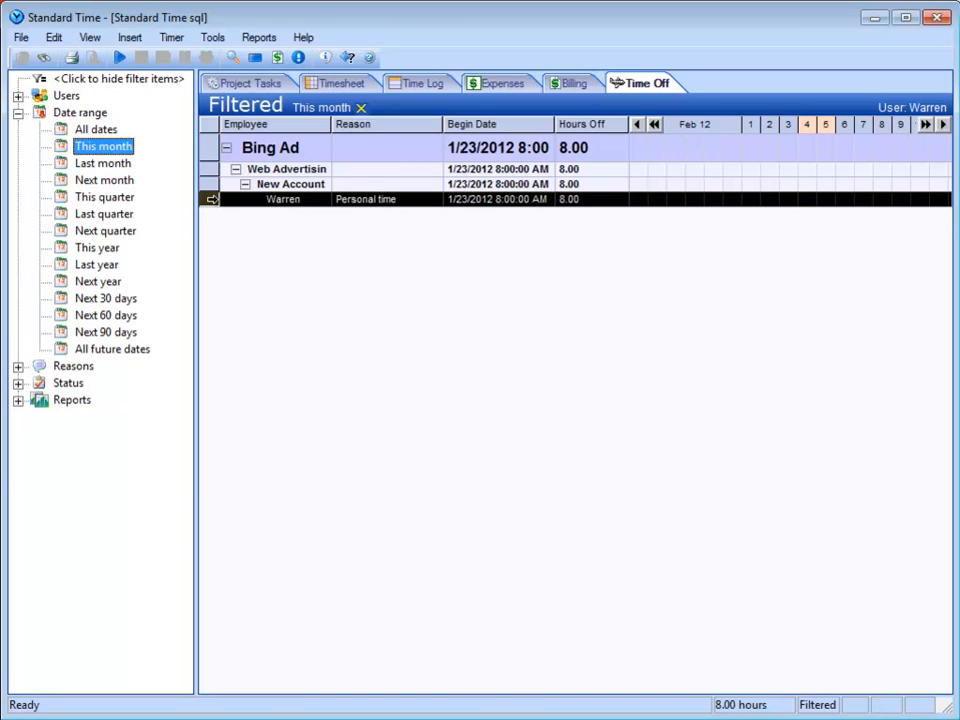
{"action": "left_click", "coordinate": [343, 83]}
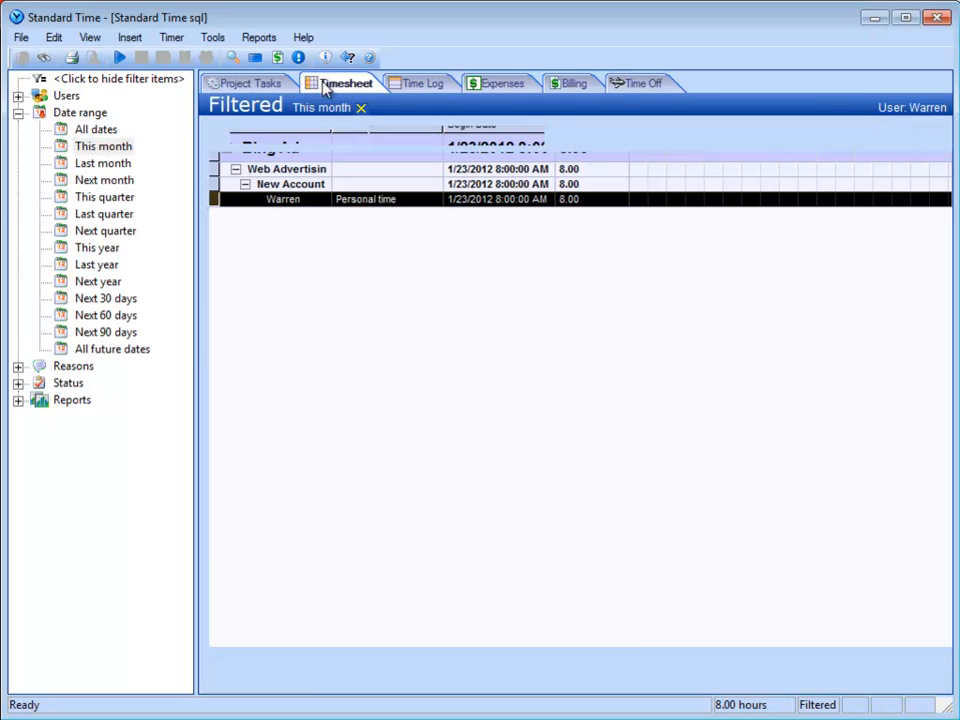
Step: Return to the weekly timesheet showing 8.00h Personal time on Monday
{"action": "left_click", "coordinate": [344, 83]}
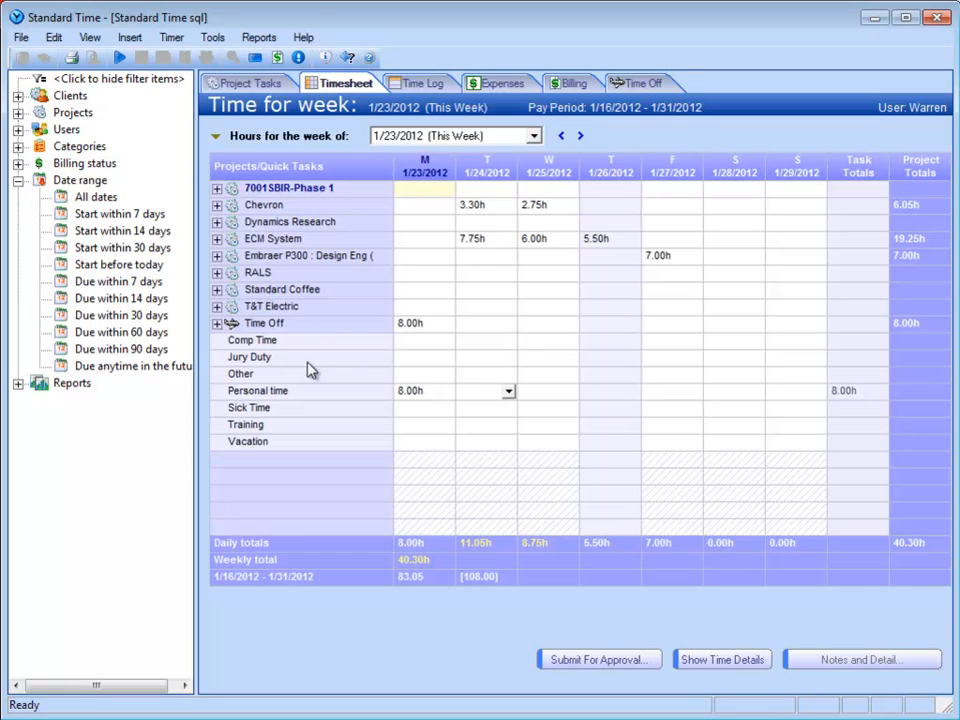
{"action": "mouse_move", "coordinate": [318, 415]}
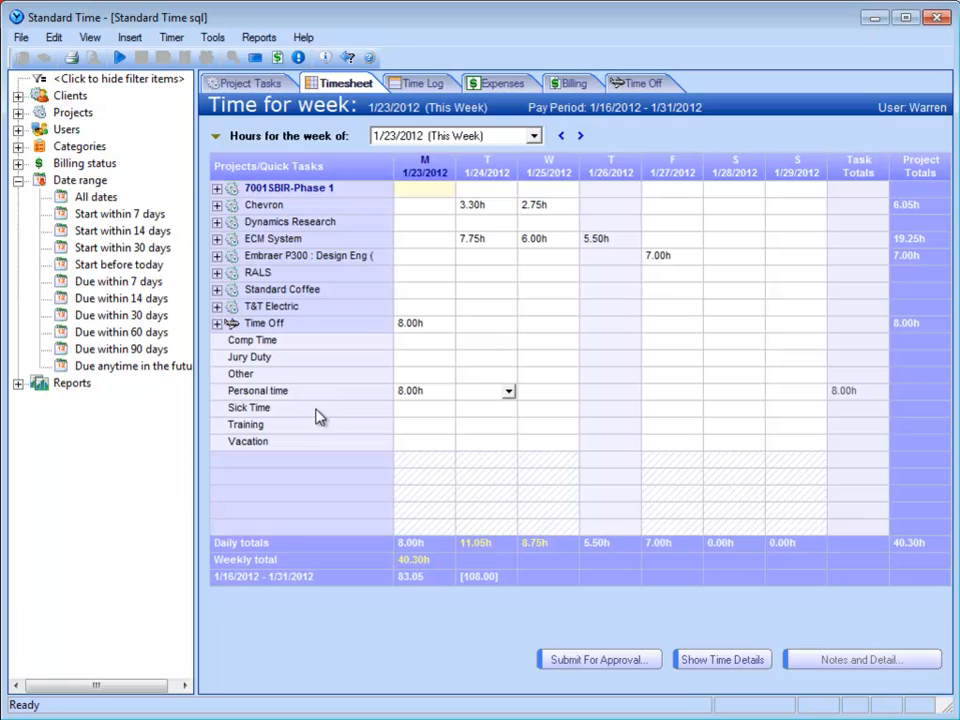
{"action": "mouse_move", "coordinate": [344, 429]}
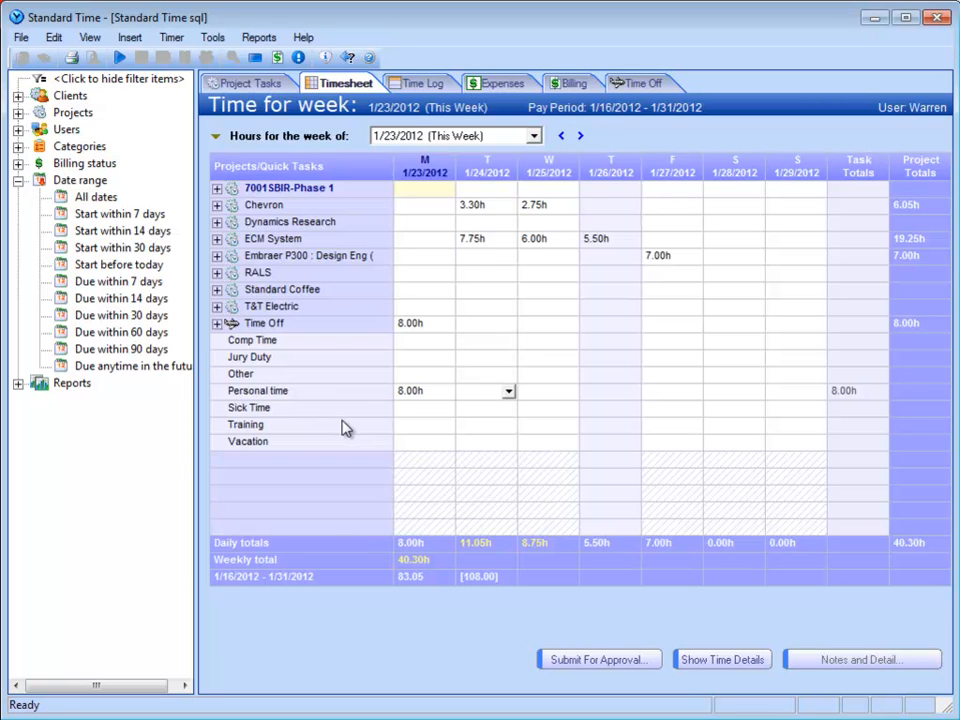
{"action": "mouse_move", "coordinate": [420, 403]}
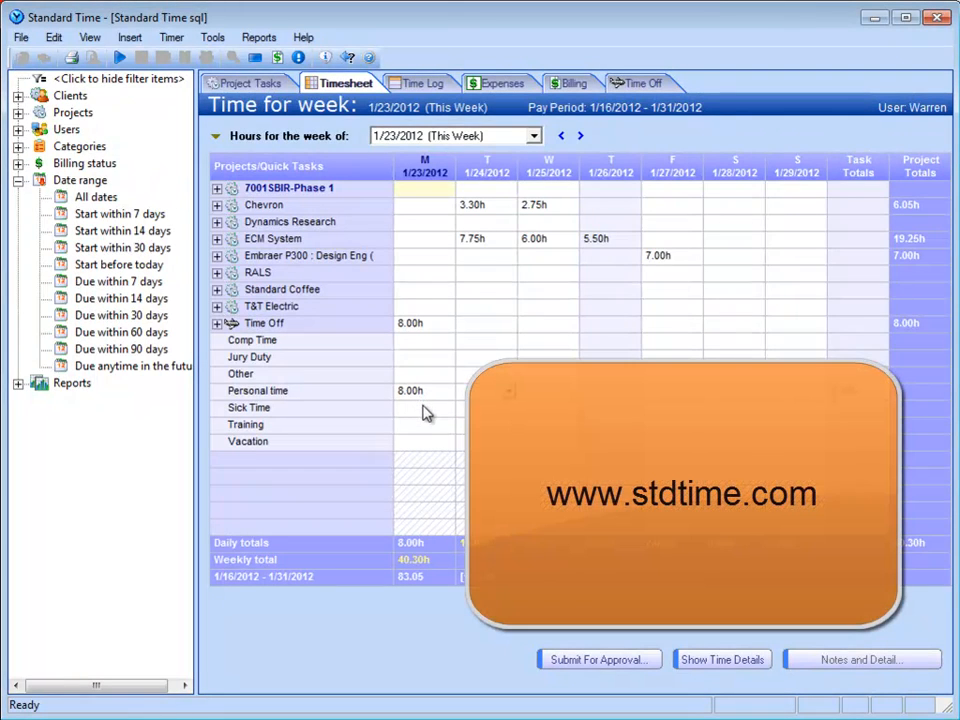
{"action": "mouse_move", "coordinate": [435, 465]}
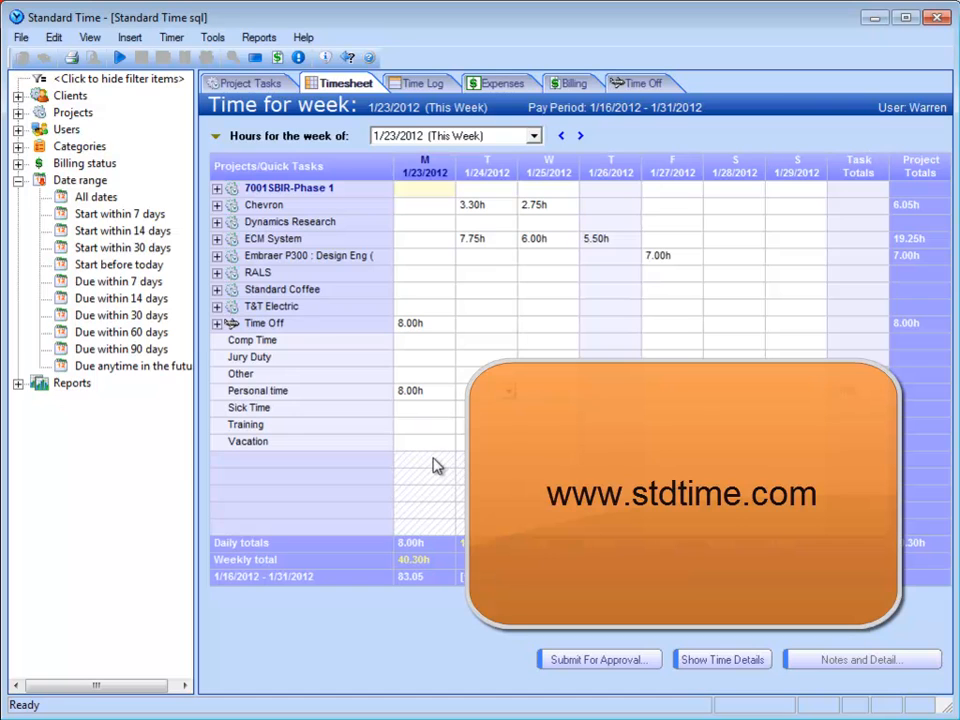